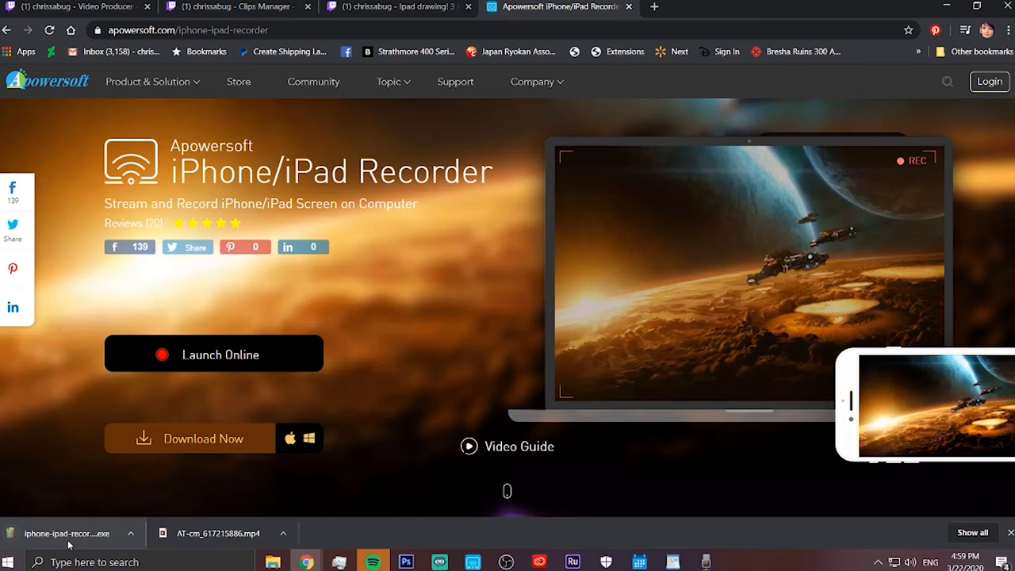
Run the downloaded installer and install the recorder to the default Program Files folder.
{"action": "left_click", "coordinate": [67, 532]}
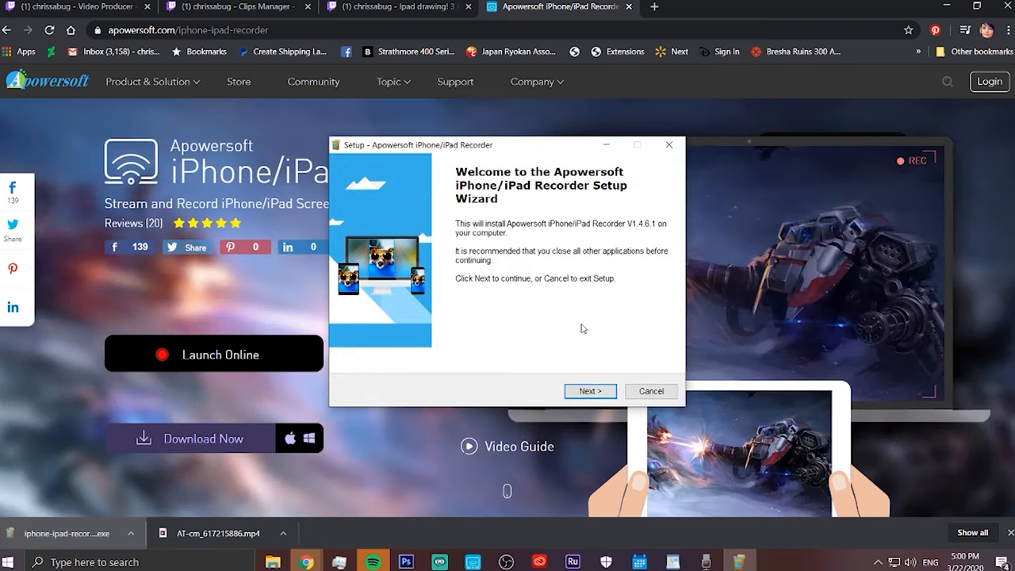
{"action": "left_click", "coordinate": [589, 390]}
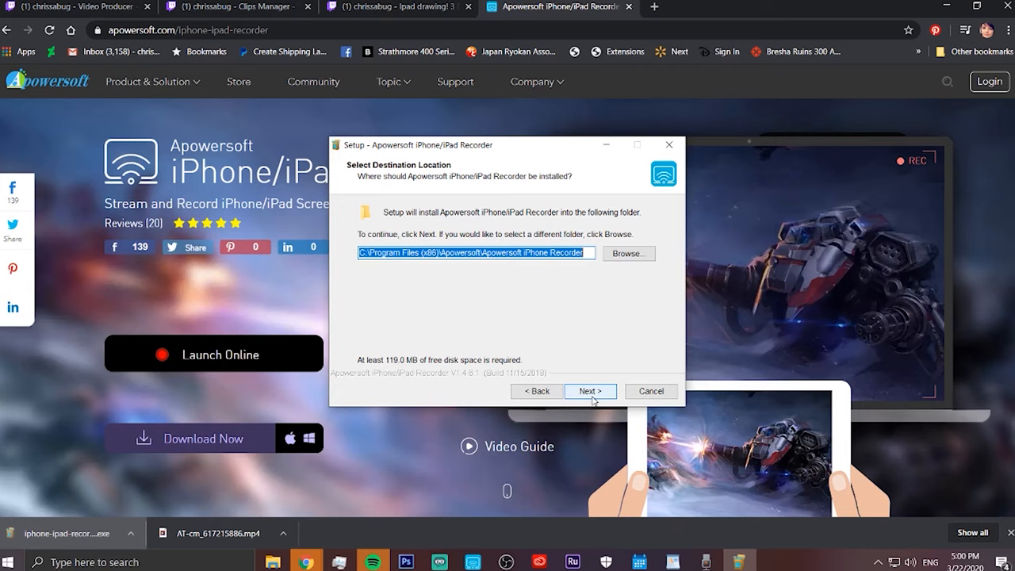
{"action": "left_click", "coordinate": [590, 390]}
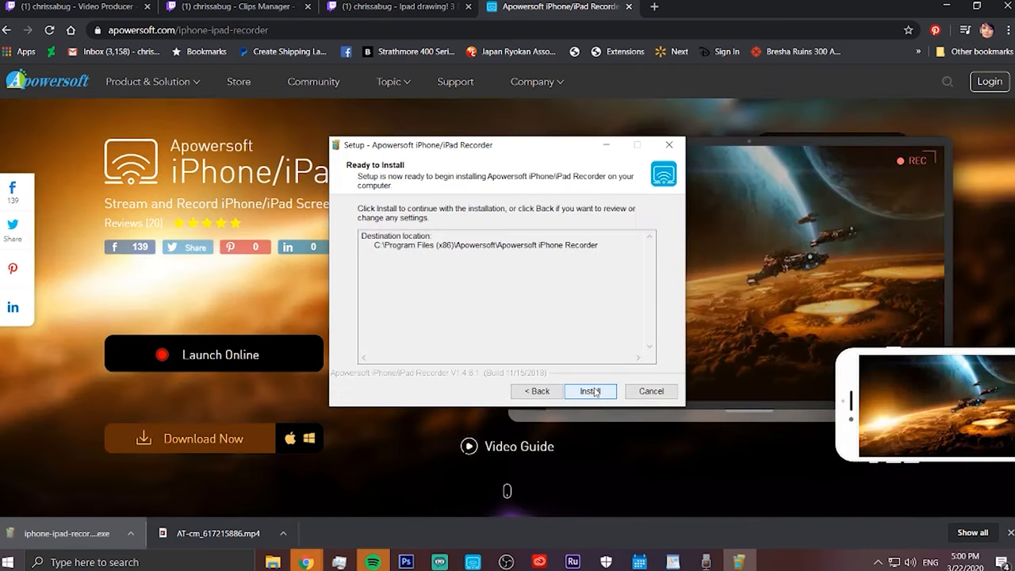
{"action": "left_click", "coordinate": [589, 390]}
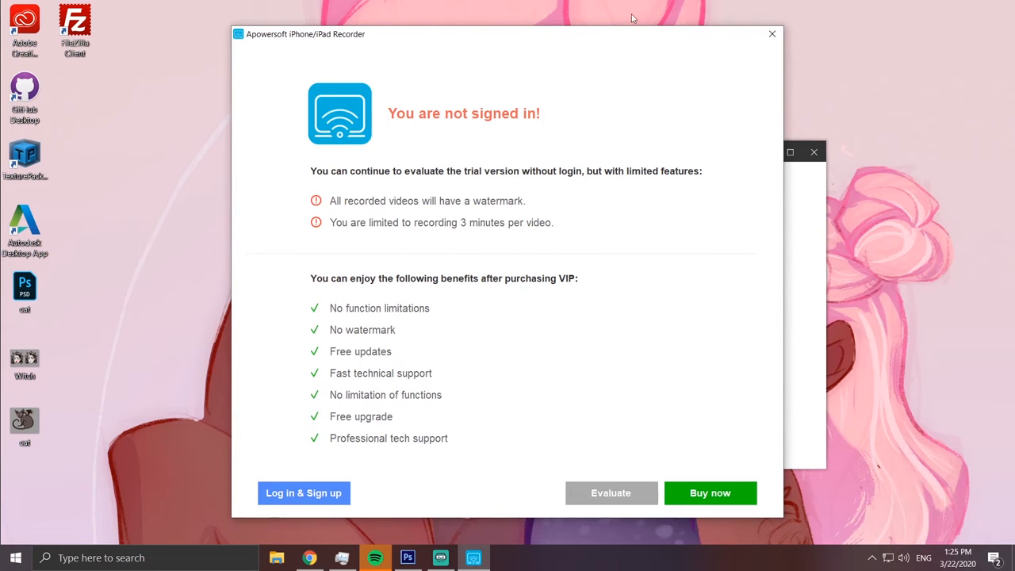
{"action": "mouse_move", "coordinate": [384, 286]}
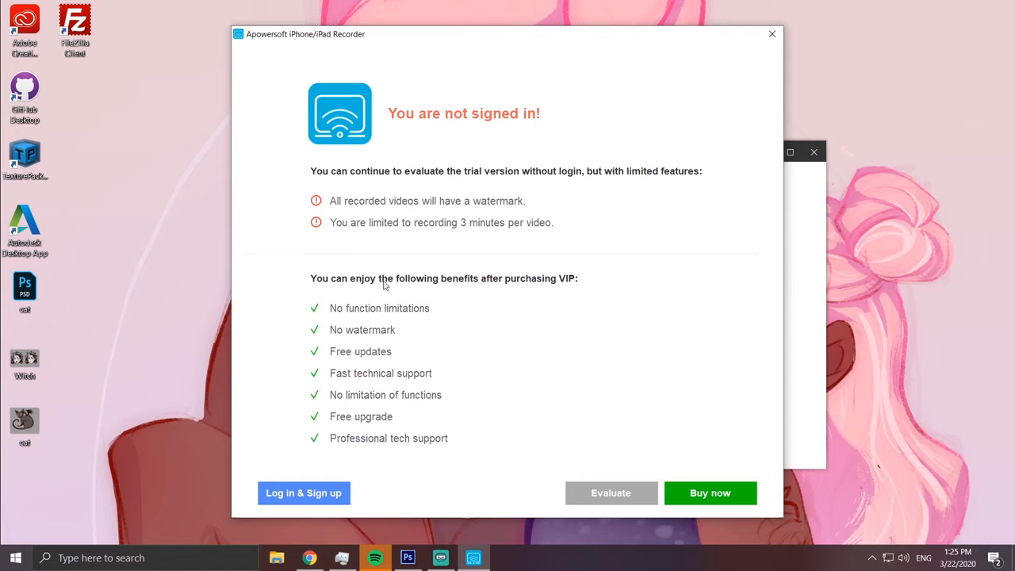
{"action": "mouse_move", "coordinate": [278, 251]}
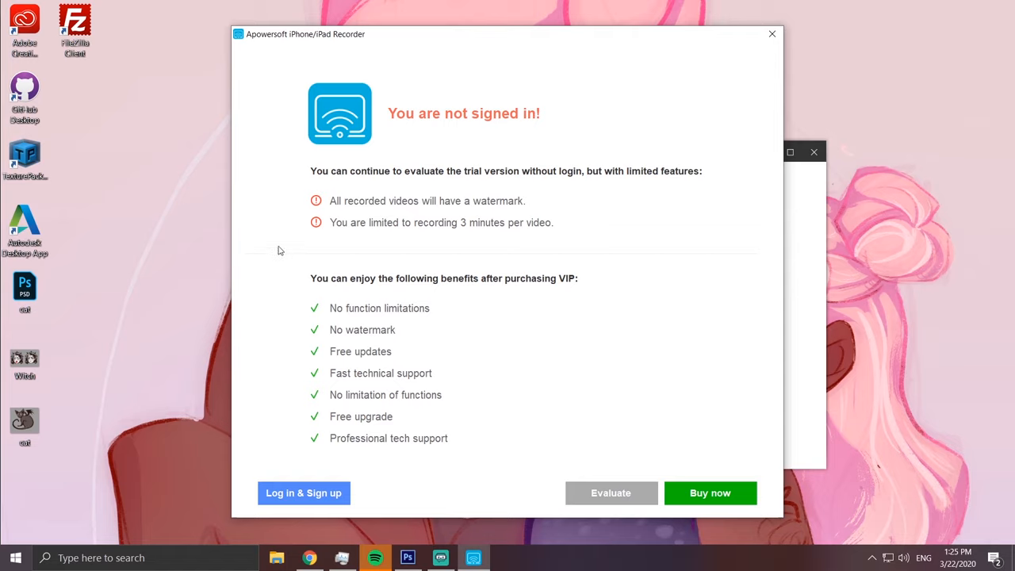
{"action": "mouse_move", "coordinate": [515, 210]}
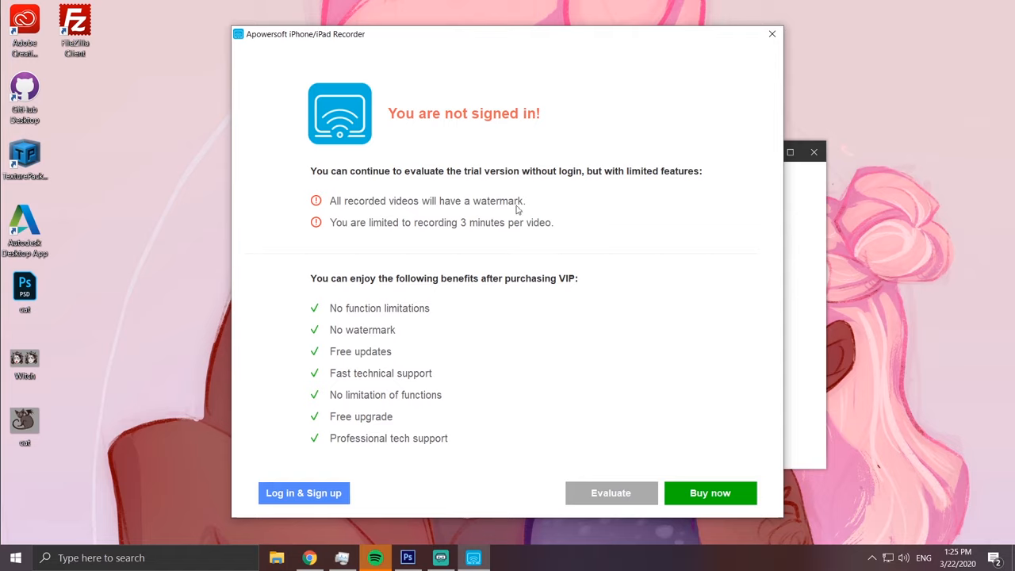
{"action": "mouse_move", "coordinate": [381, 244]}
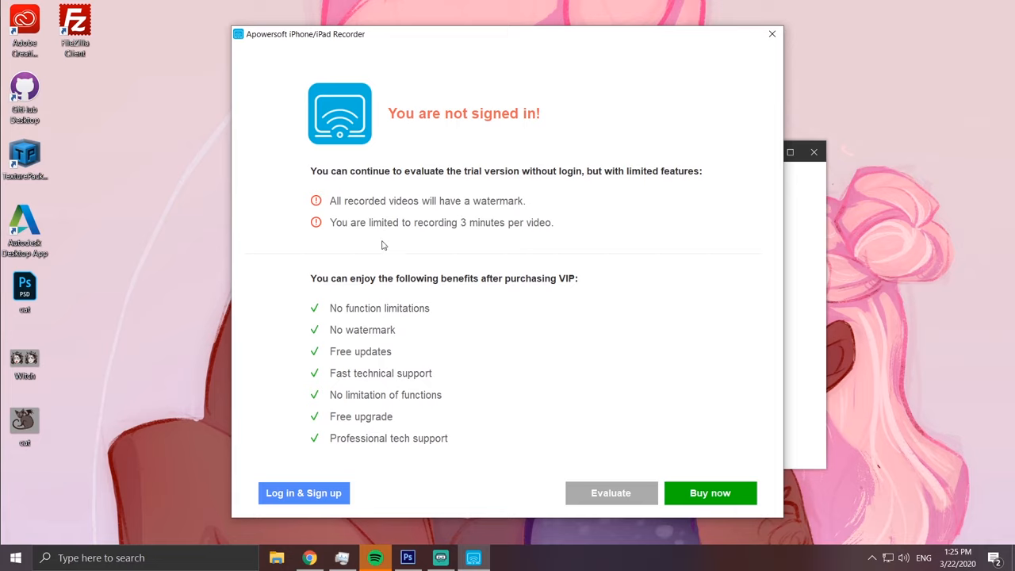
{"action": "mouse_move", "coordinate": [598, 275]}
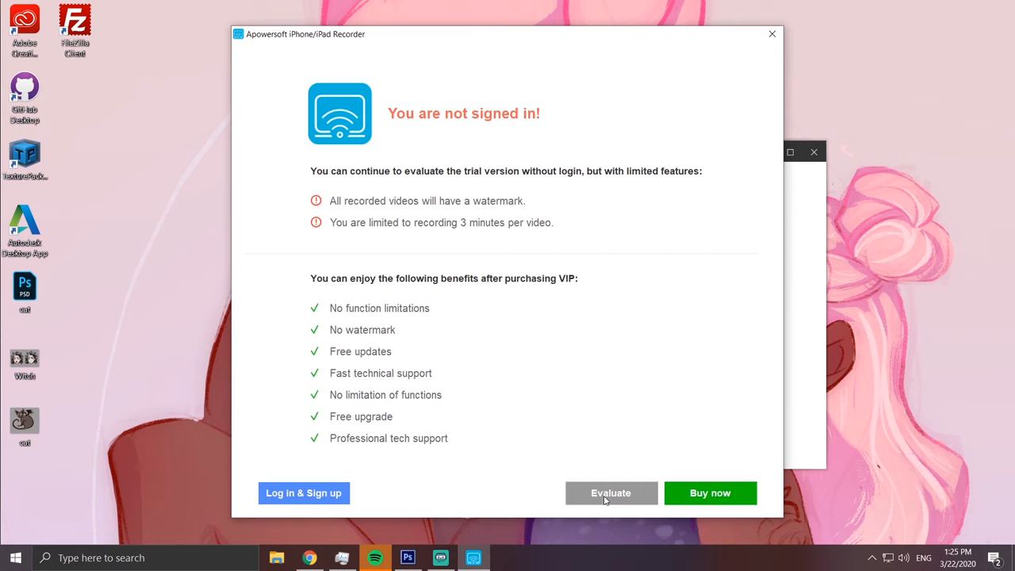
Choose Evaluate in the not-signed-in dialog to keep using the trial.
{"action": "left_click", "coordinate": [610, 491]}
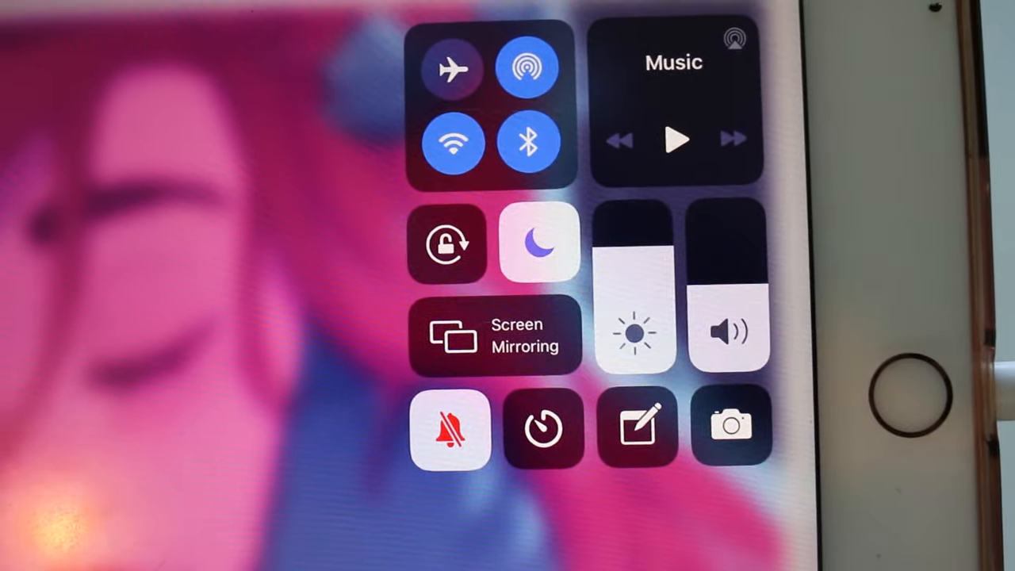
Mirror the iPad screen to the Apowersoft receiver from Control Center's Screen Mirroring list.
{"action": "left_click", "coordinate": [495, 336]}
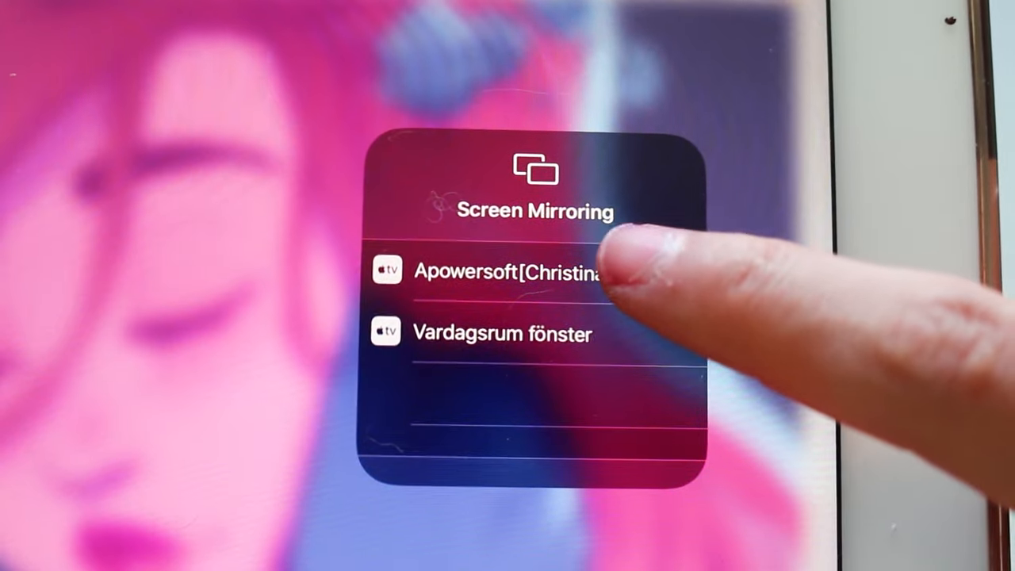
{"action": "left_click", "coordinate": [507, 271]}
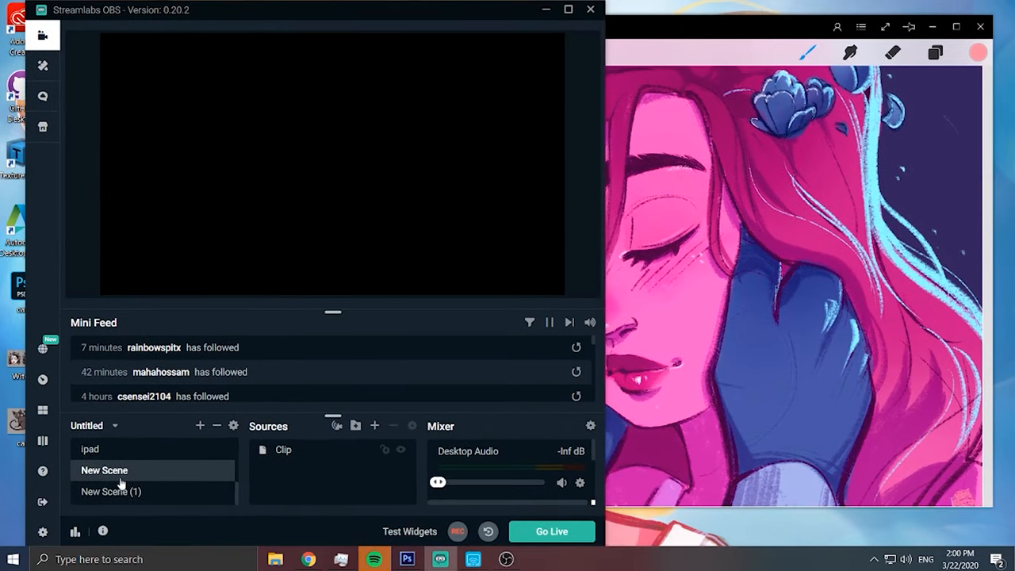
Add a Window Capture source to the empty New Scene (1) scene.
{"action": "left_click", "coordinate": [111, 492]}
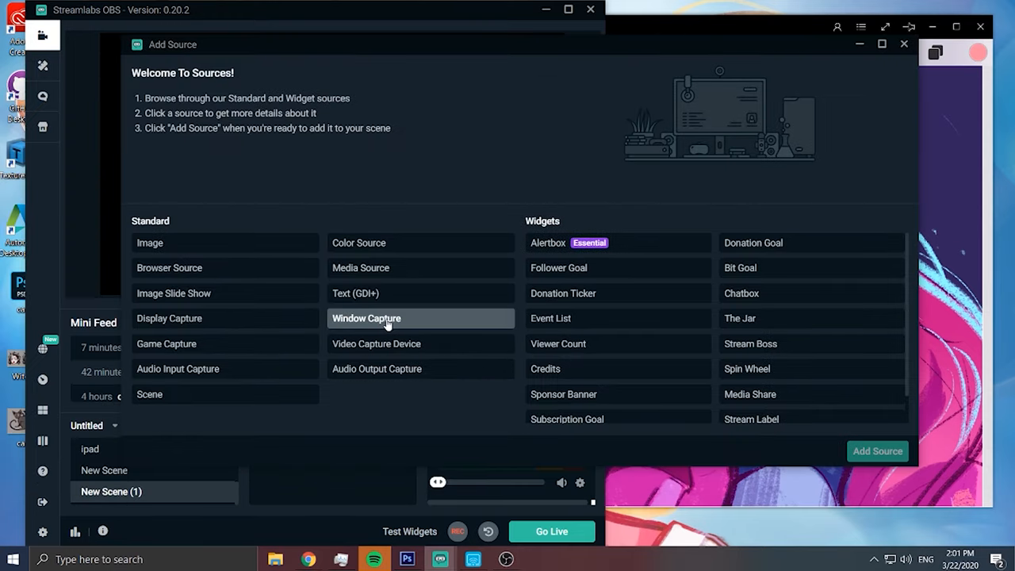
{"action": "left_click", "coordinate": [366, 317]}
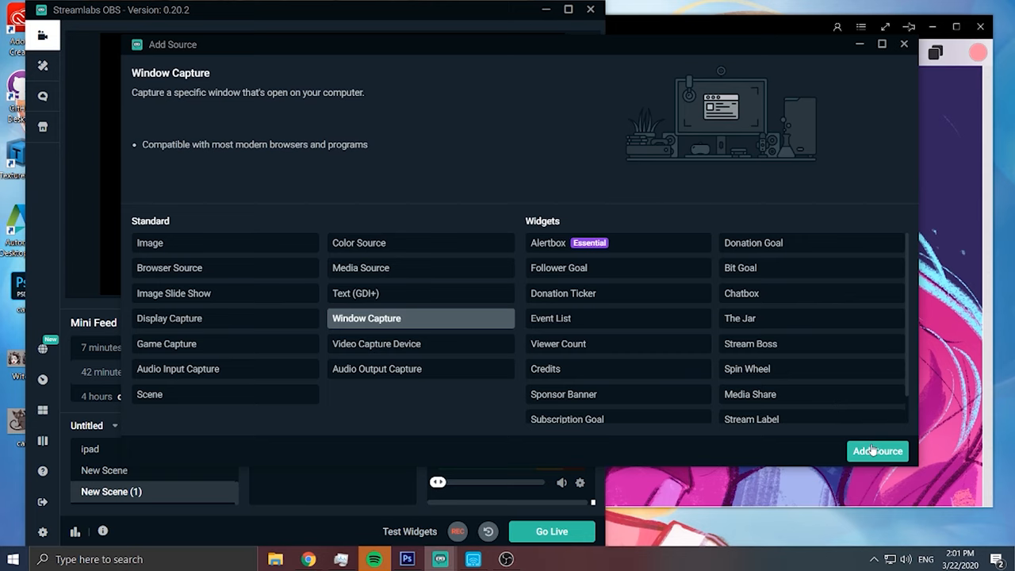
{"action": "left_click", "coordinate": [877, 451]}
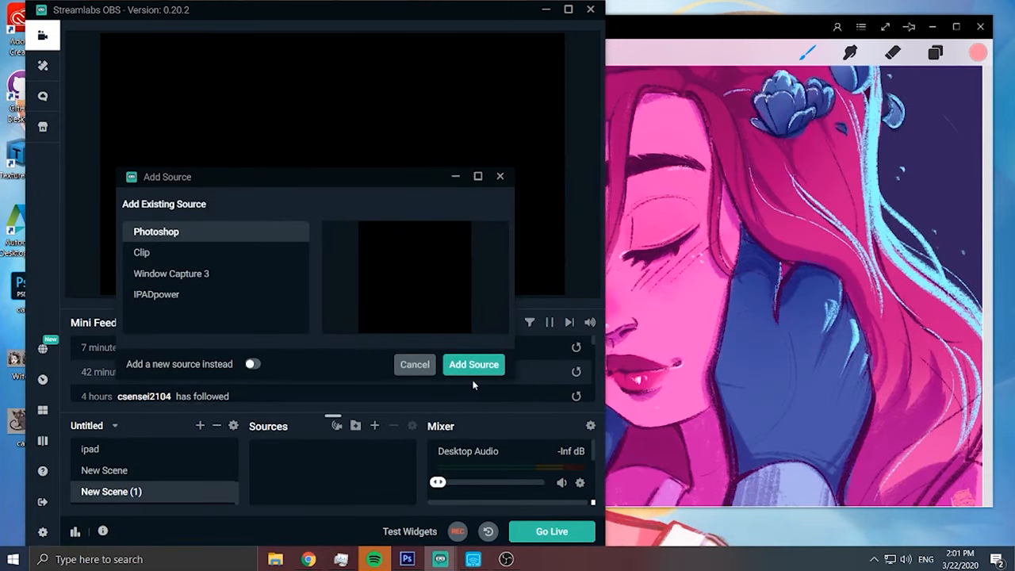
Create a new source named 'ipad' capturing the Apowersoft iPhone Recorder window.
{"action": "left_click", "coordinate": [253, 363]}
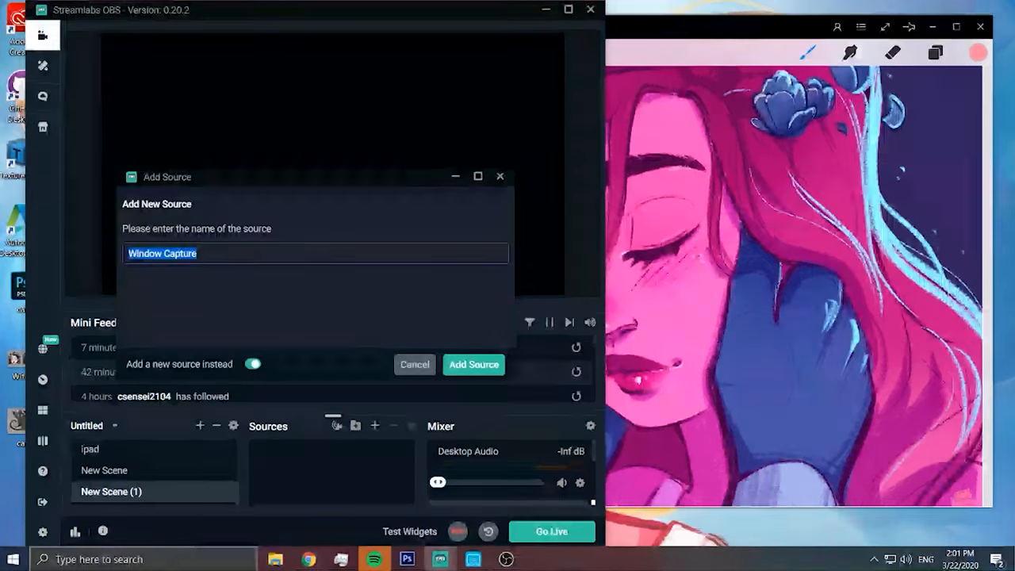
{"action": "type", "text": "ipad"}
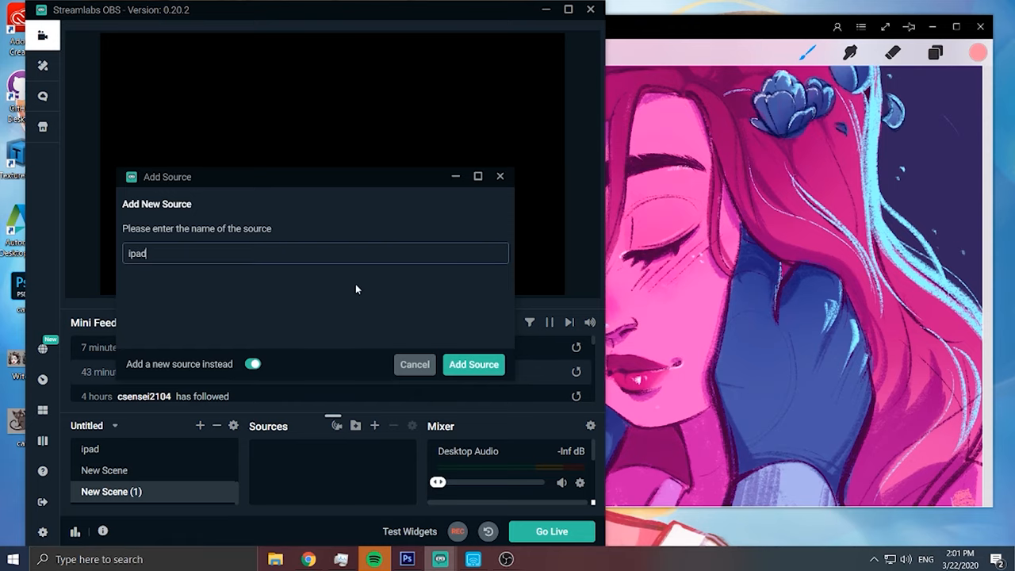
{"action": "left_click", "coordinate": [472, 363]}
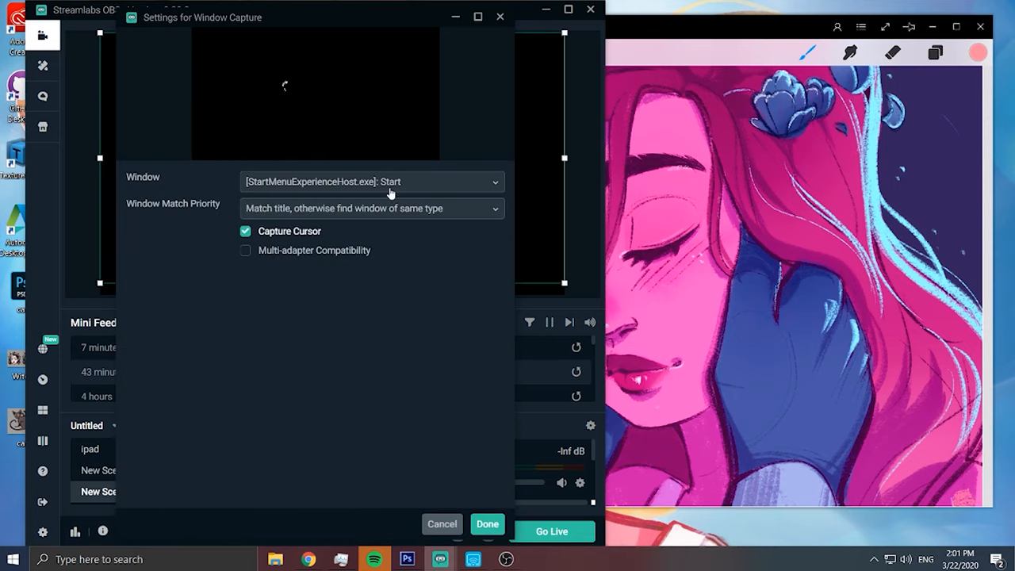
{"action": "left_click", "coordinate": [371, 181]}
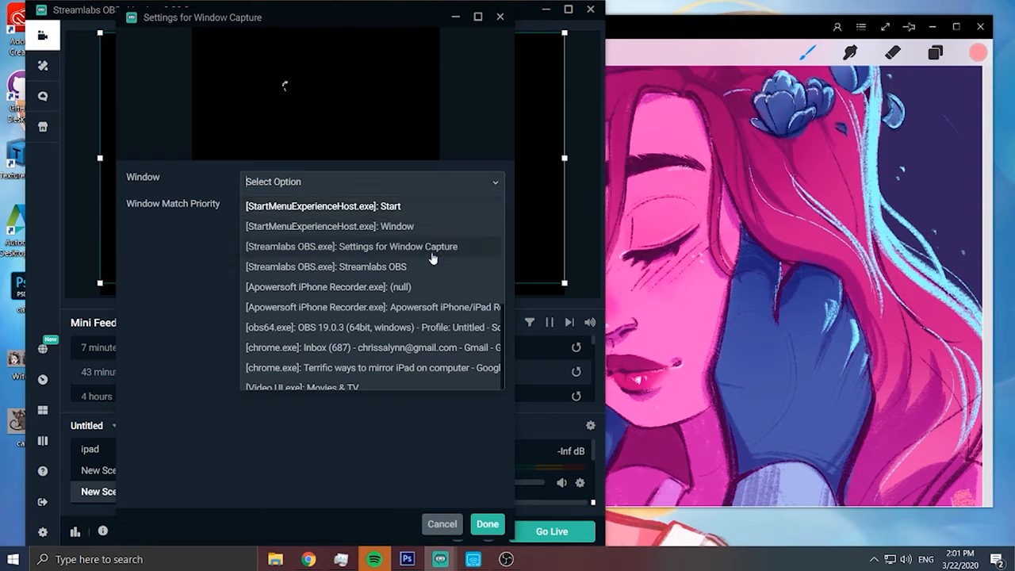
{"action": "mouse_move", "coordinate": [289, 311]}
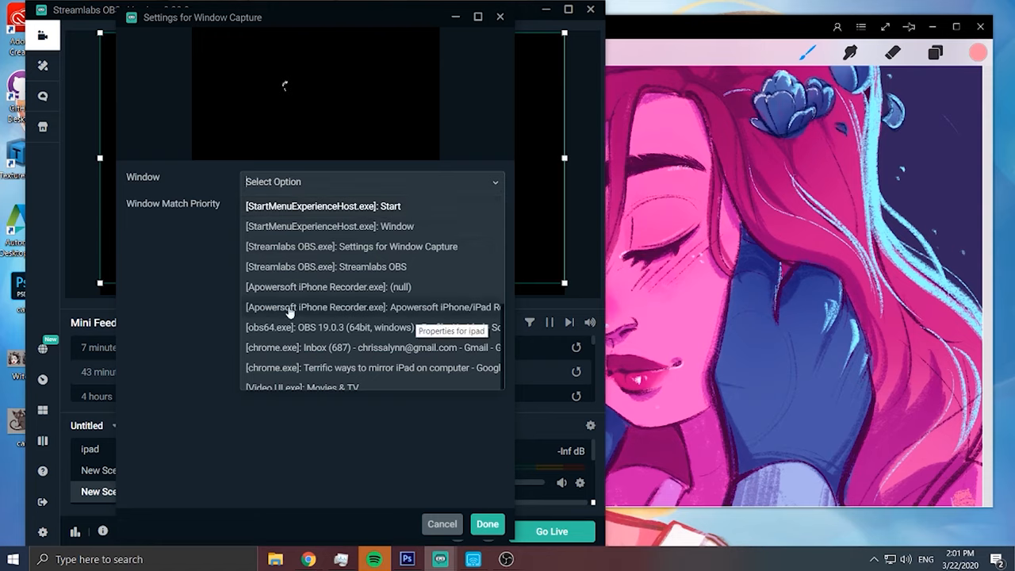
{"action": "left_click", "coordinate": [373, 308]}
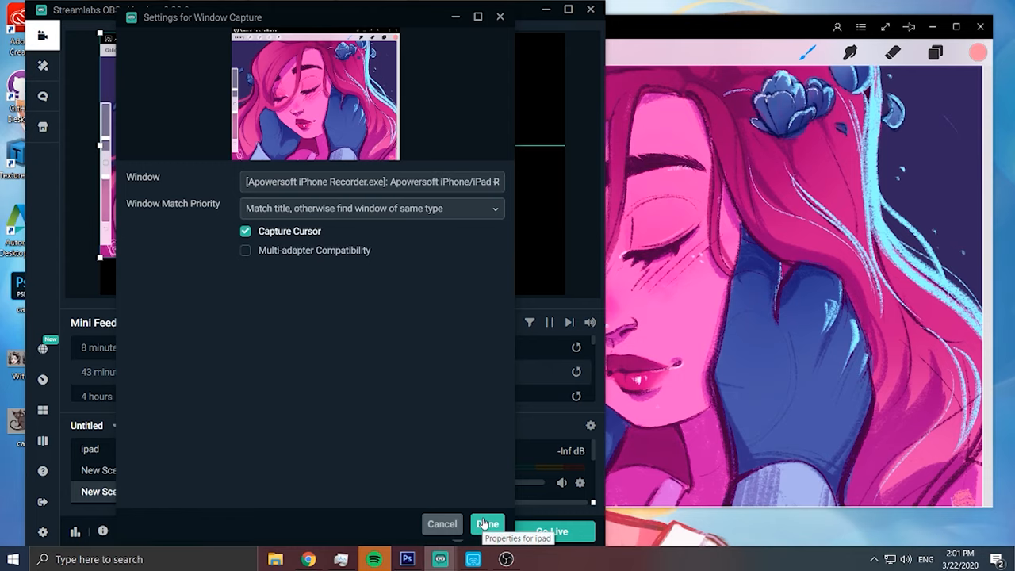
Confirm the ipad source settings so the scene previews the mirrored iPad drawing.
{"action": "left_click", "coordinate": [487, 523]}
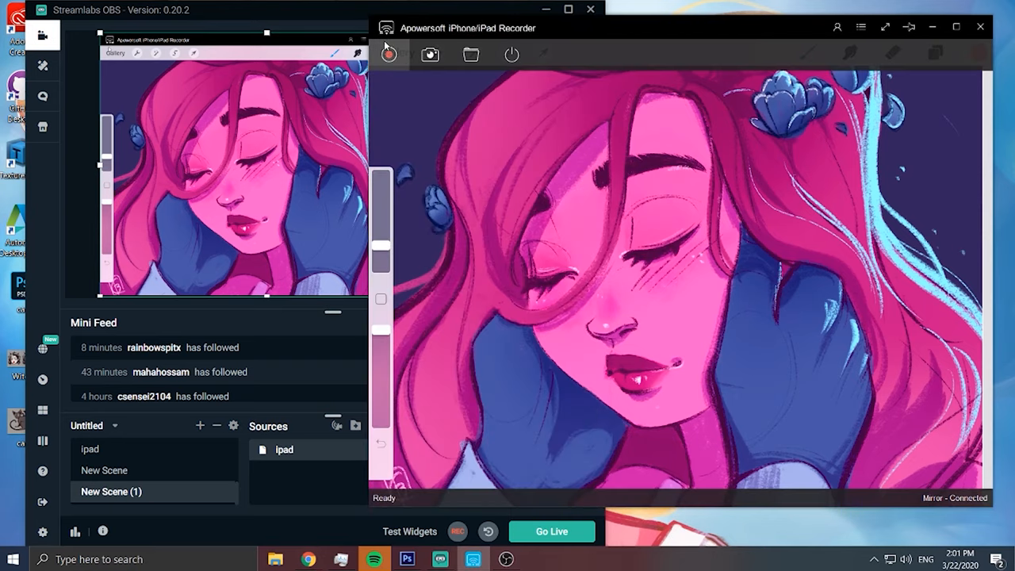
{"action": "left_click", "coordinate": [388, 54]}
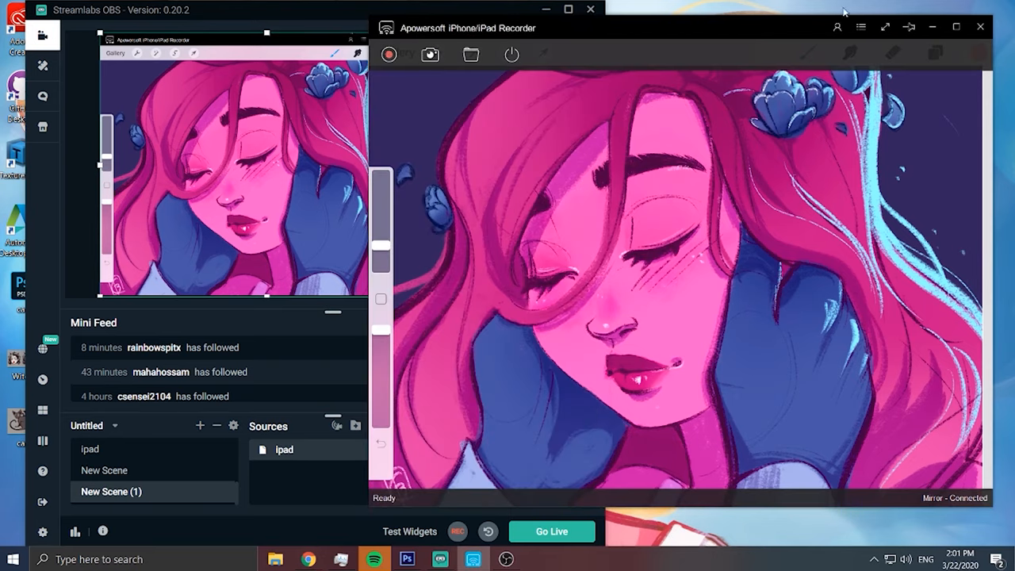